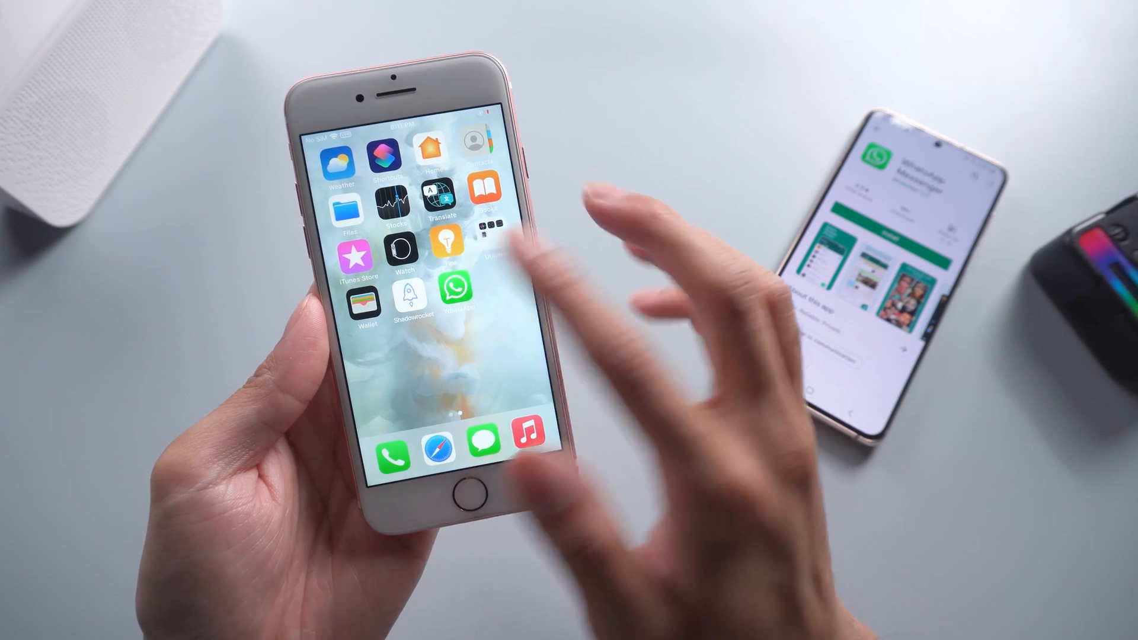
Launch iCareFone Transfer to reach the social app selection screen.
left_click(454, 290)
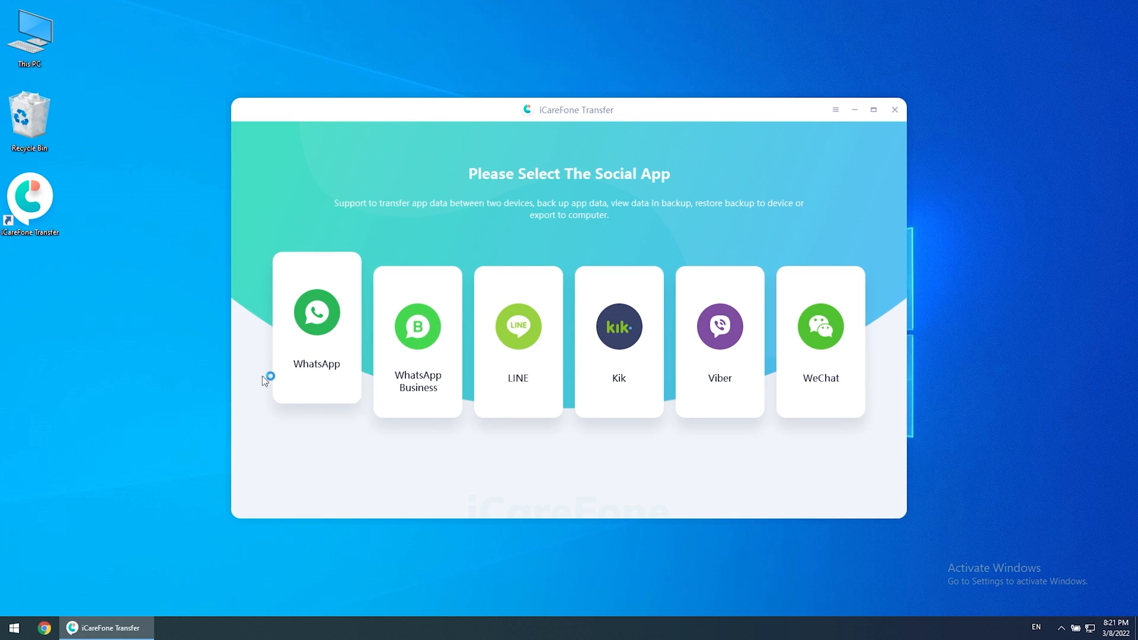
Choose WhatsApp so the iPhone 7 source and Android destination are detected.
left_click(315, 327)
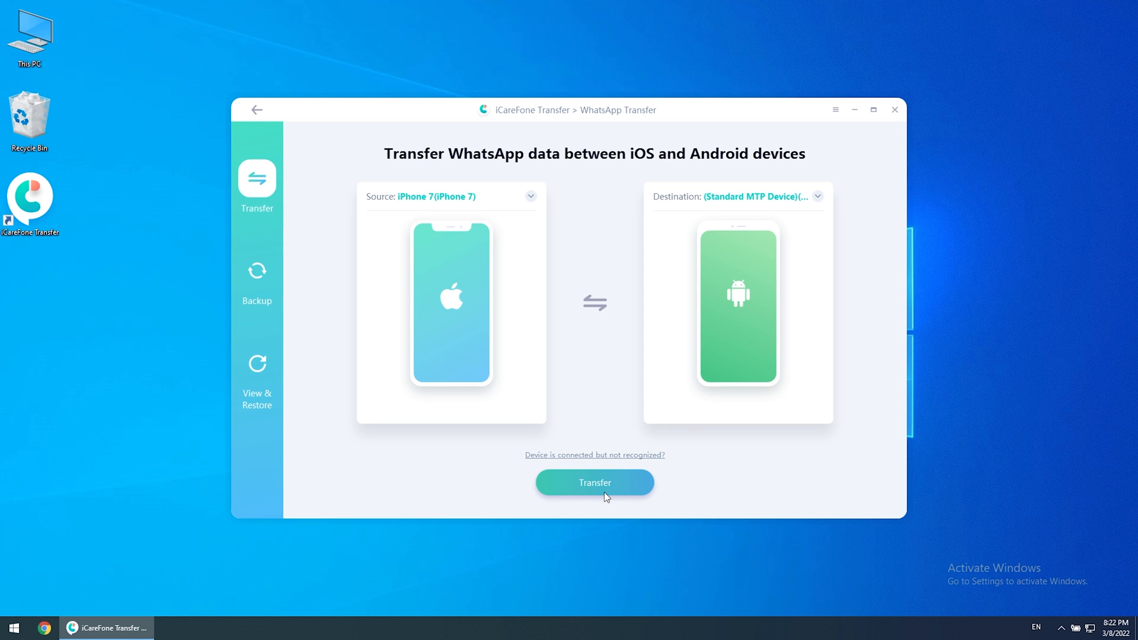
left_click(594, 483)
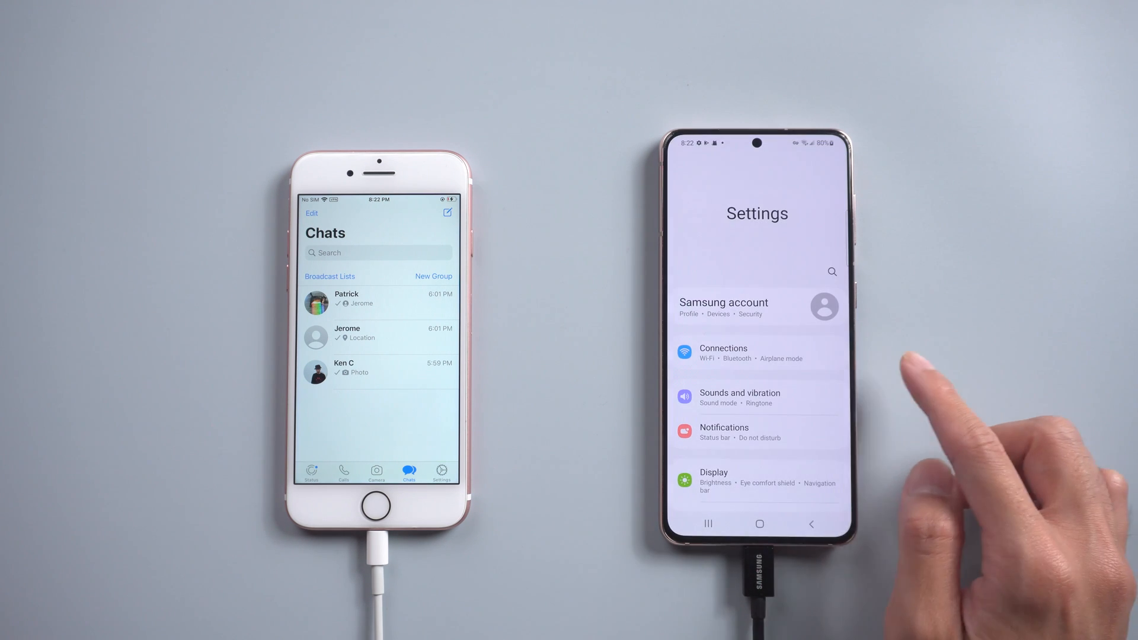
Enable USB debugging in Developer options and allow the debugging prompt.
scroll("down", 3)
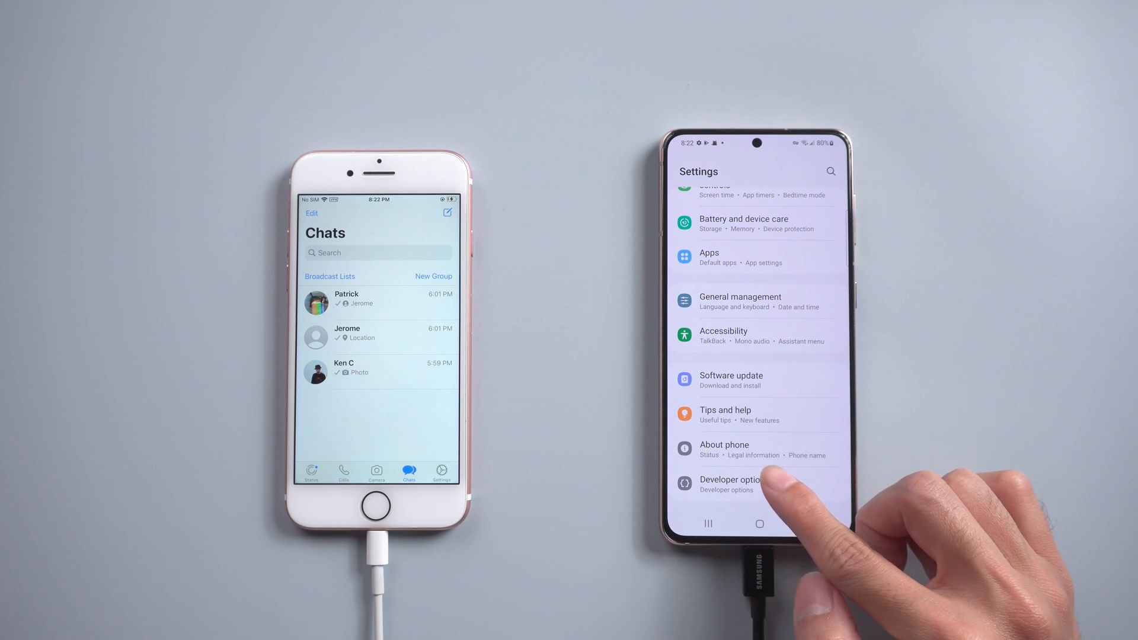
left_click(729, 485)
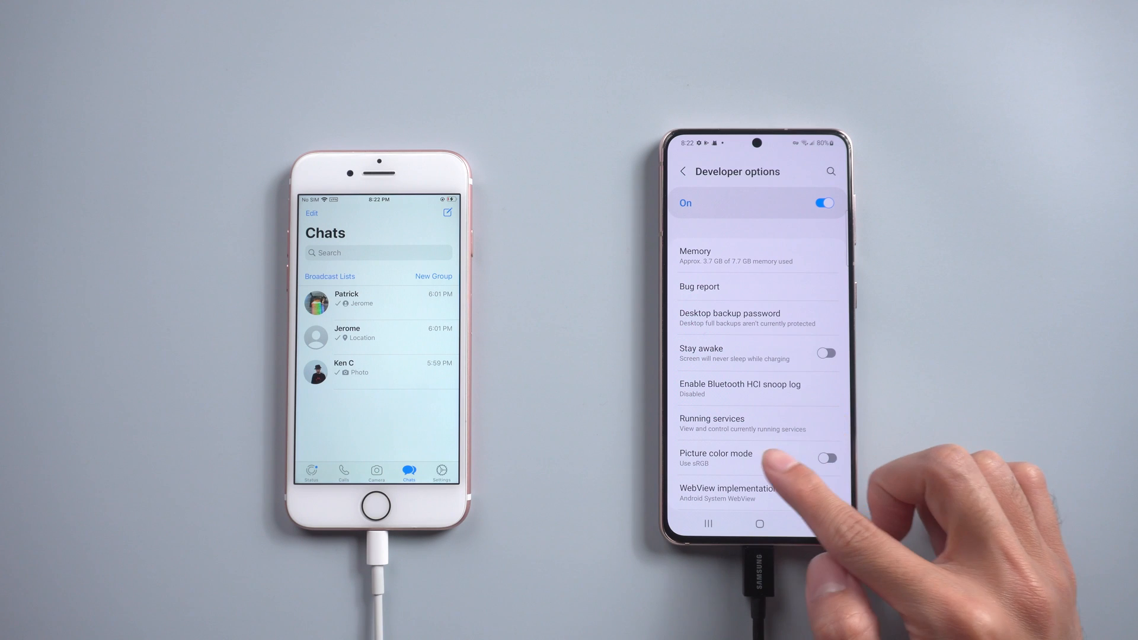
scroll("down", 3)
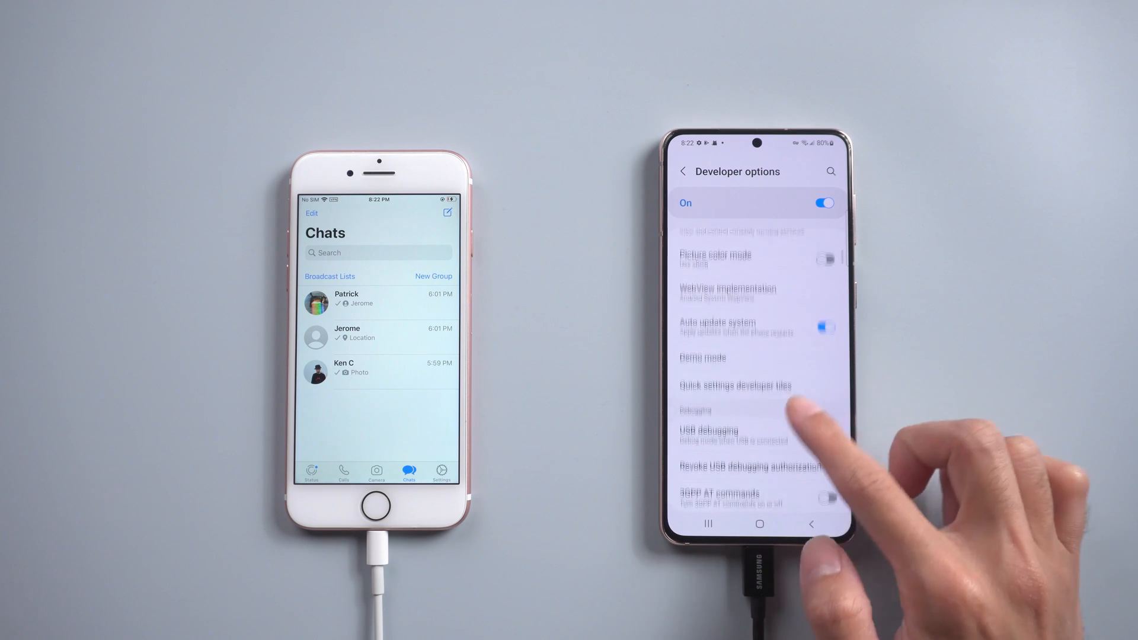
left_click(709, 429)
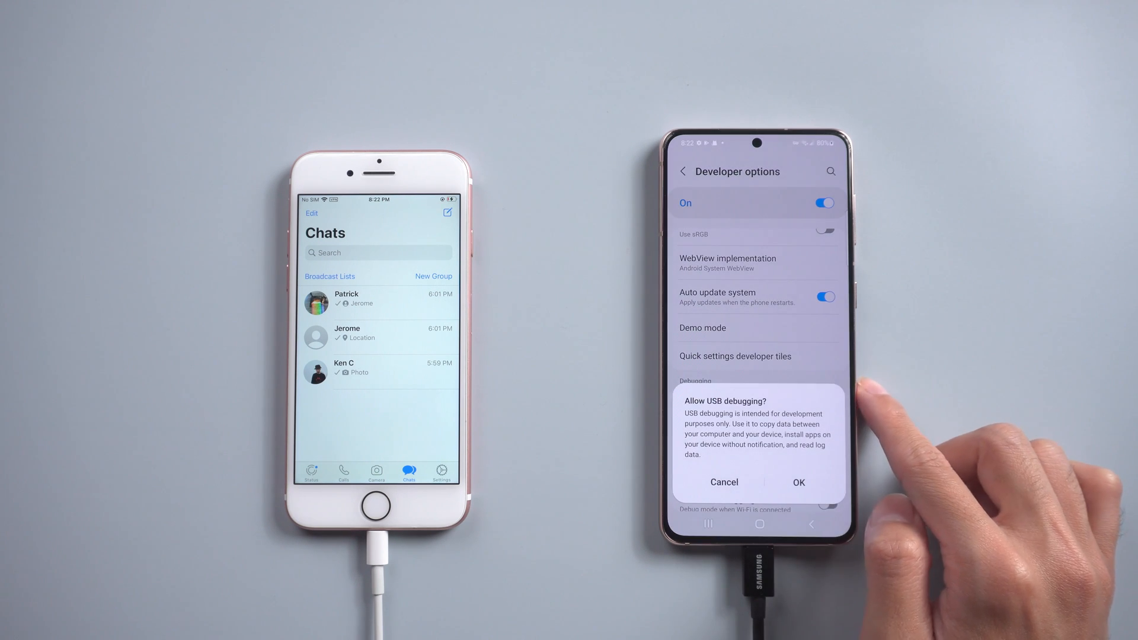
left_click(798, 483)
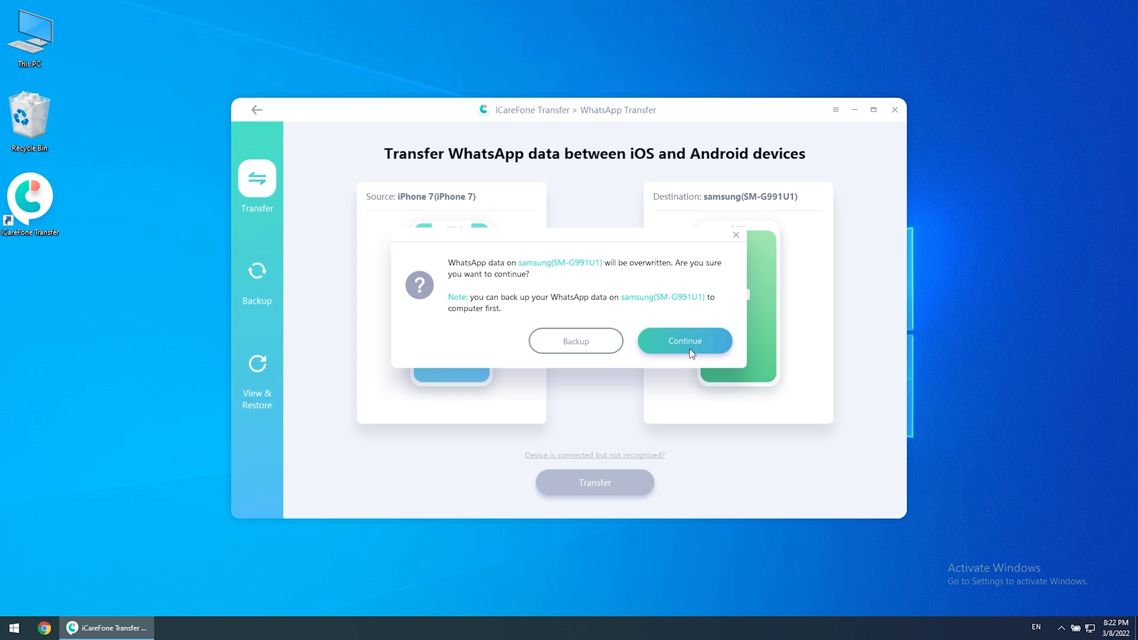
Continue past the overwrite warning so the iPhone WhatsApp backup runs.
left_click(682, 341)
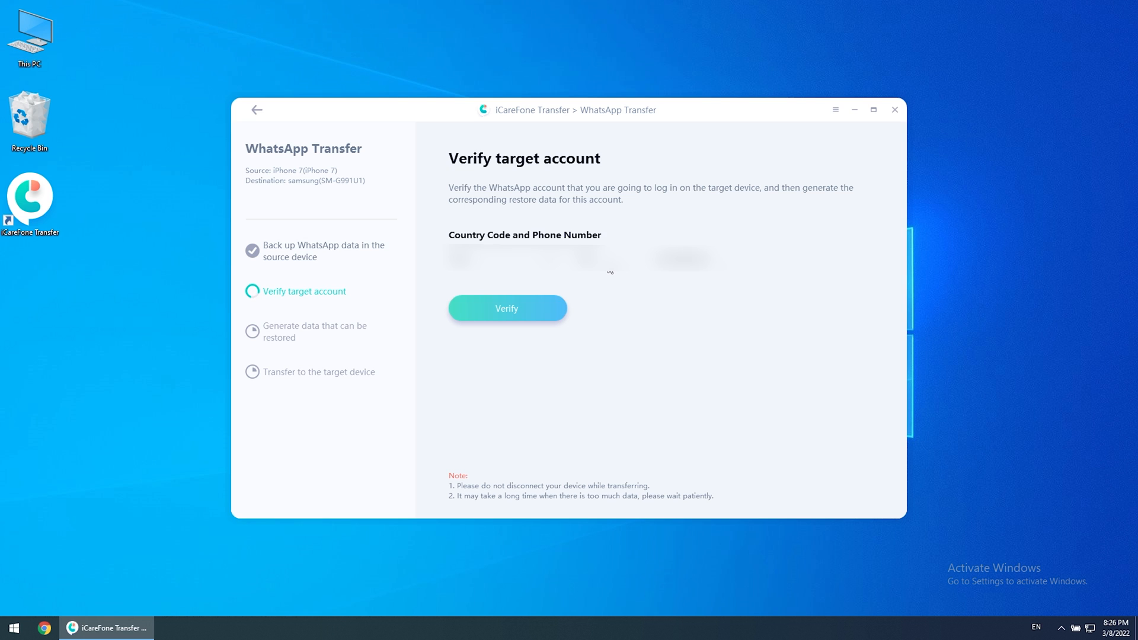
Verify the target WhatsApp account so restorable data is sent to the Samsung.
left_click(507, 308)
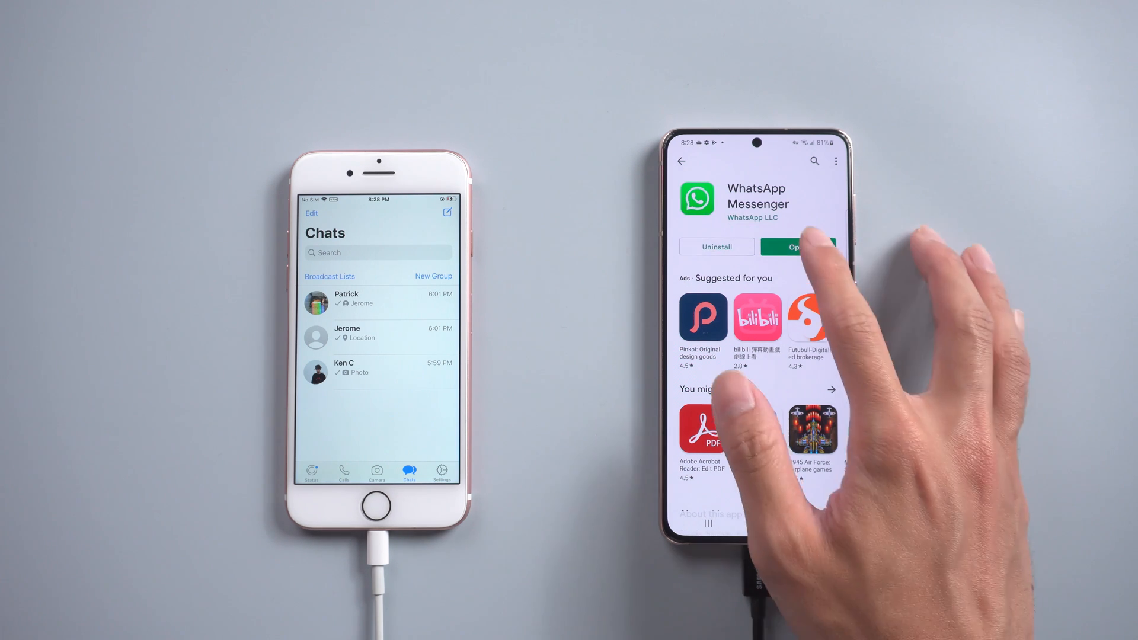
Launch WhatsApp on the Samsung, accept the terms and allow contacts and media access.
left_click(798, 247)
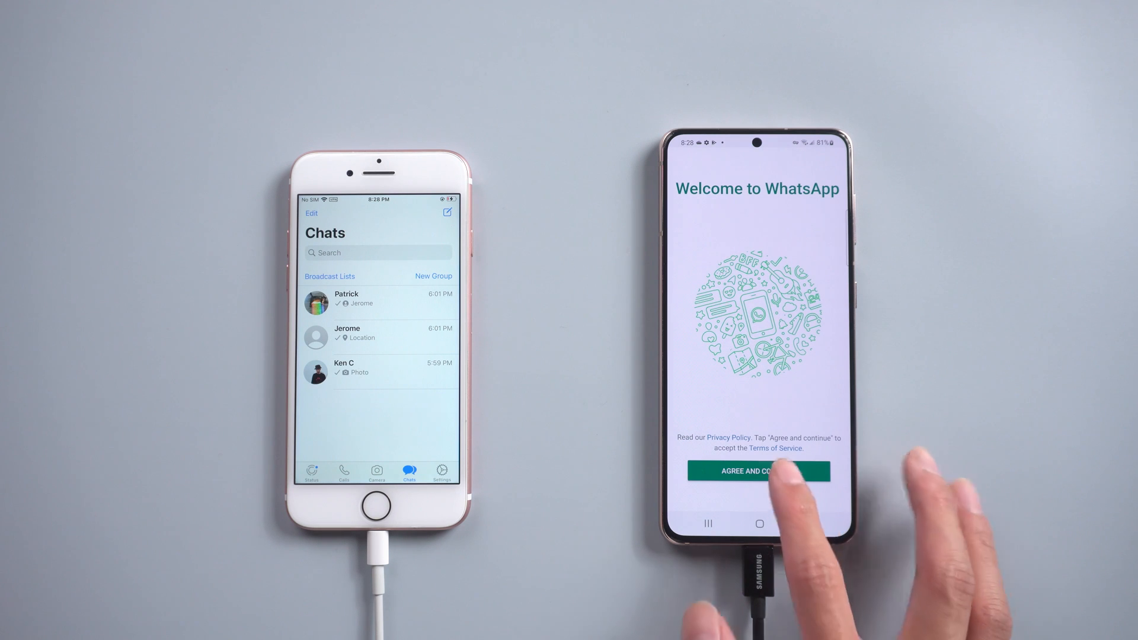
left_click(758, 470)
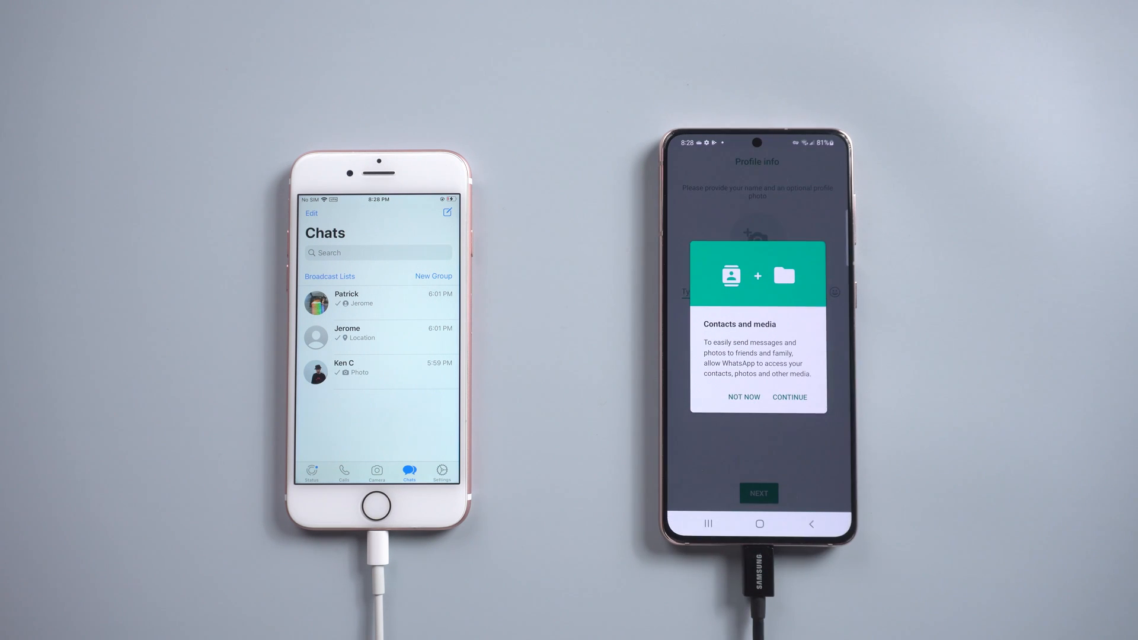
left_click(790, 397)
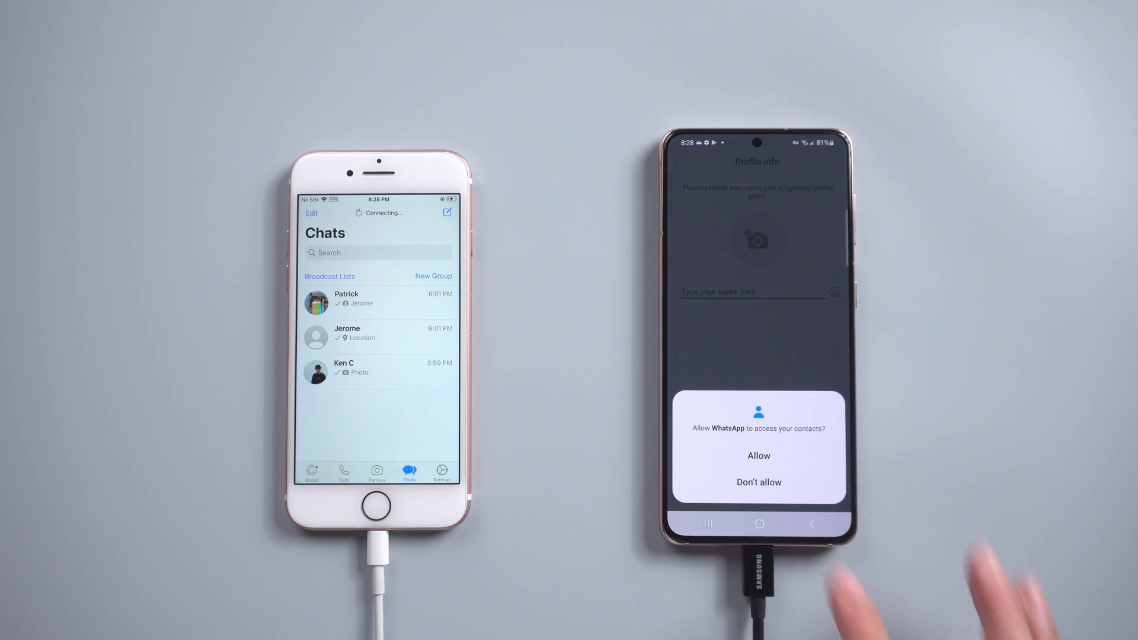
left_click(759, 455)
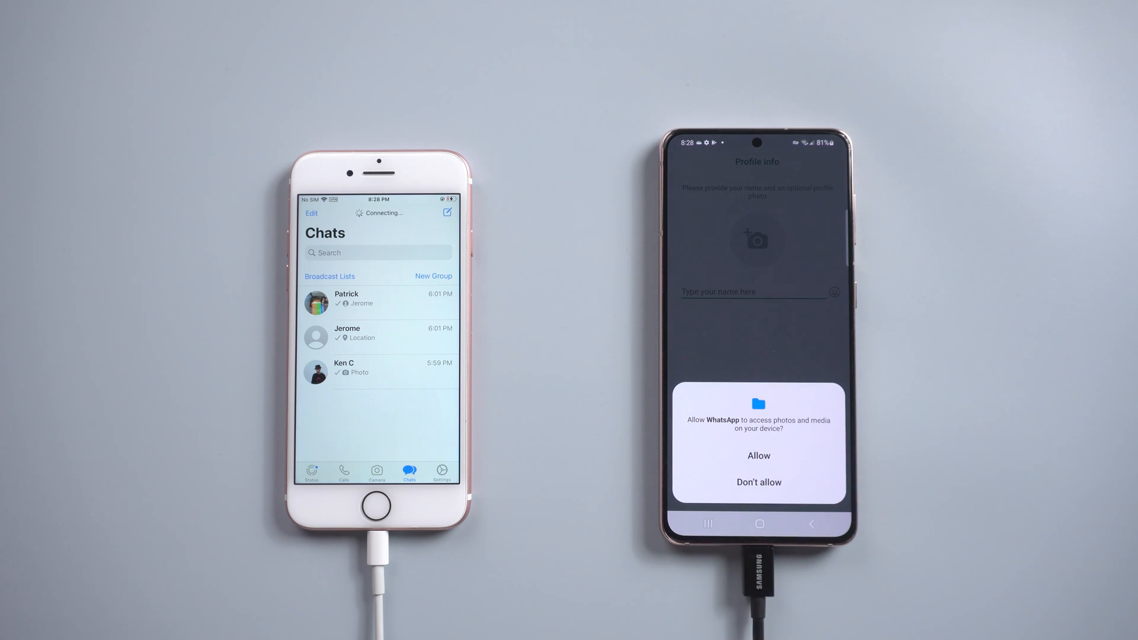
left_click(759, 455)
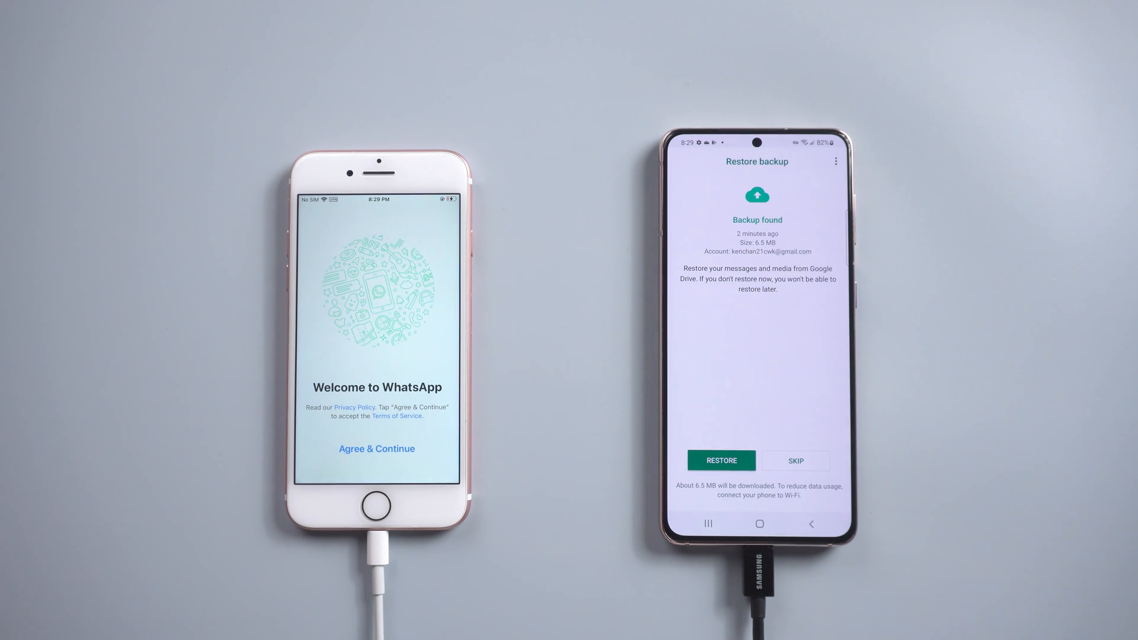
Restore the found backup of 19 messages and continue once it finishes.
left_click(721, 460)
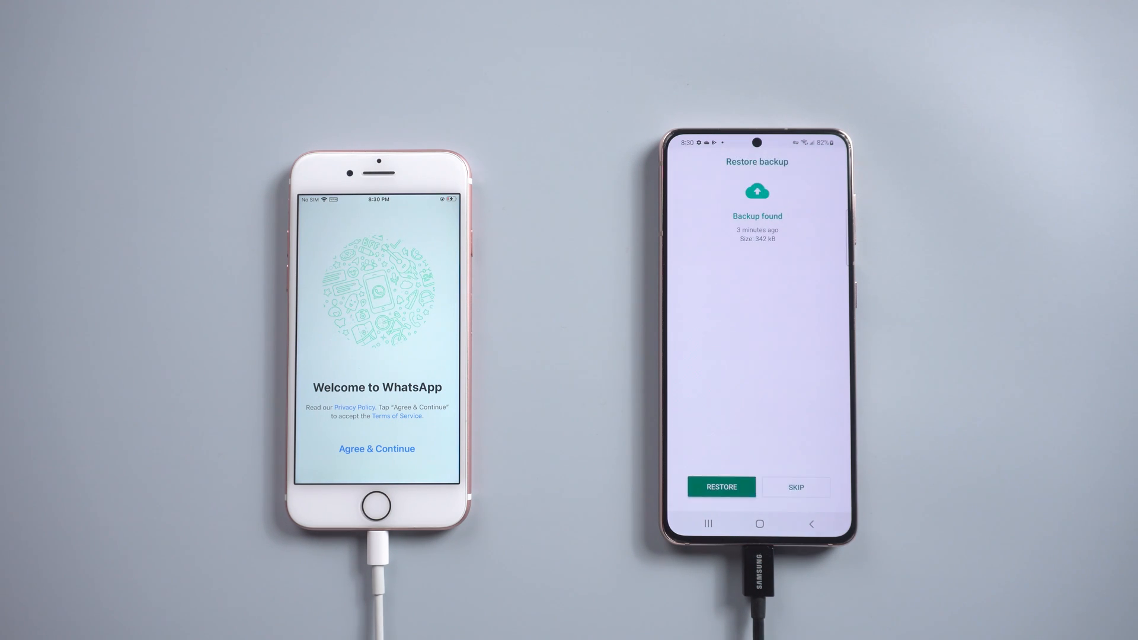
left_click(721, 487)
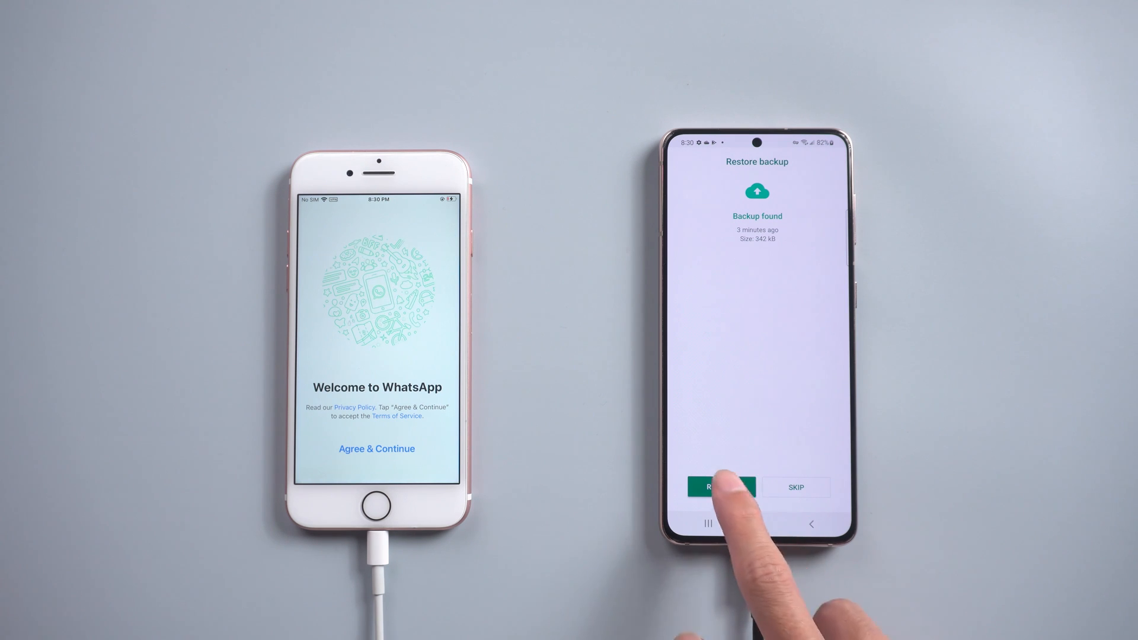
left_click(720, 488)
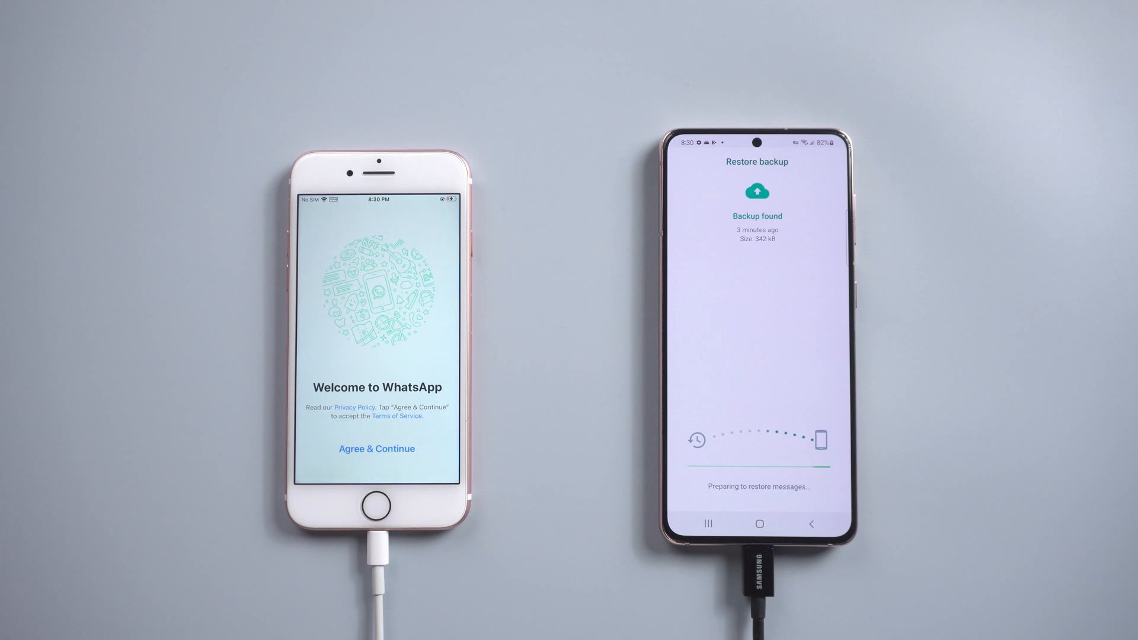
left_click(757, 469)
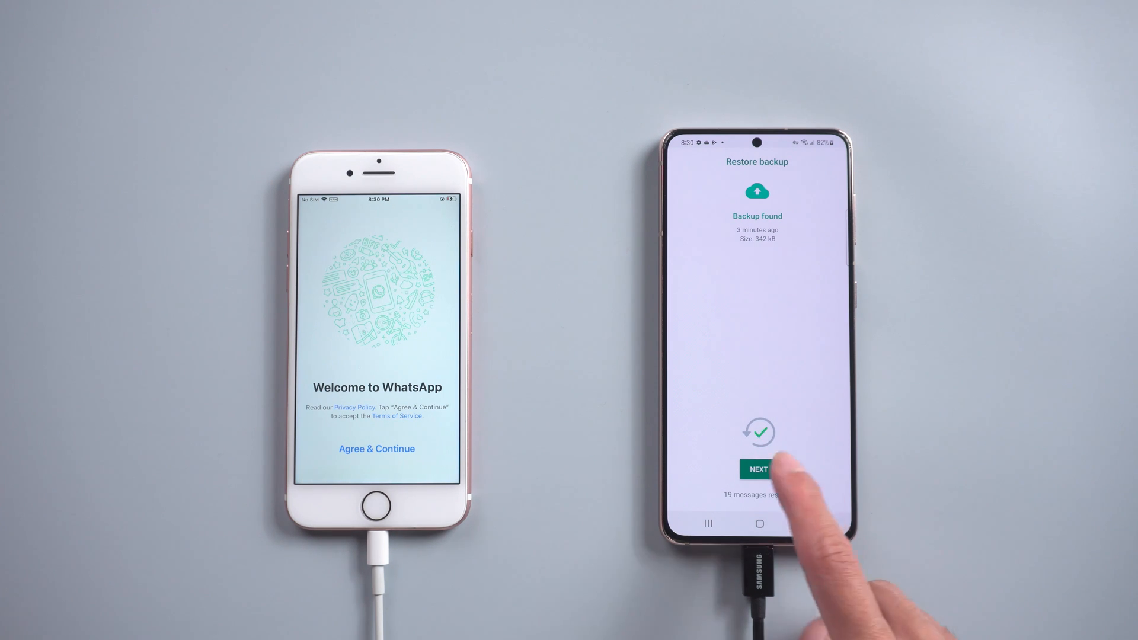
left_click(758, 470)
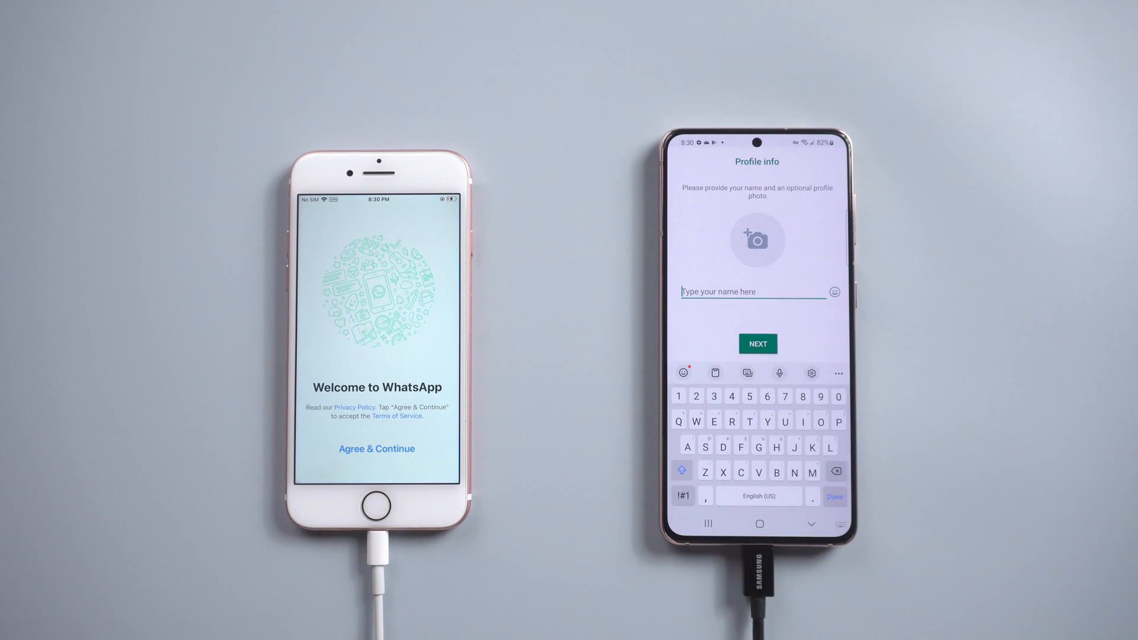
Name the profile 'Be' and set Google Drive backup frequency to Never.
type("Ben")
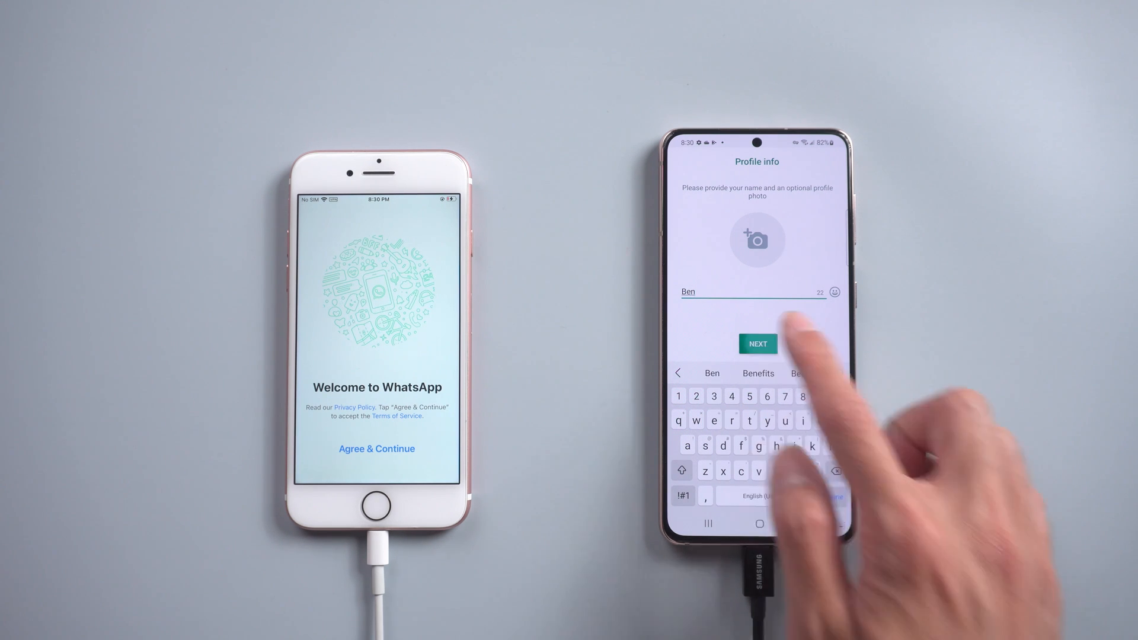
left_click(757, 344)
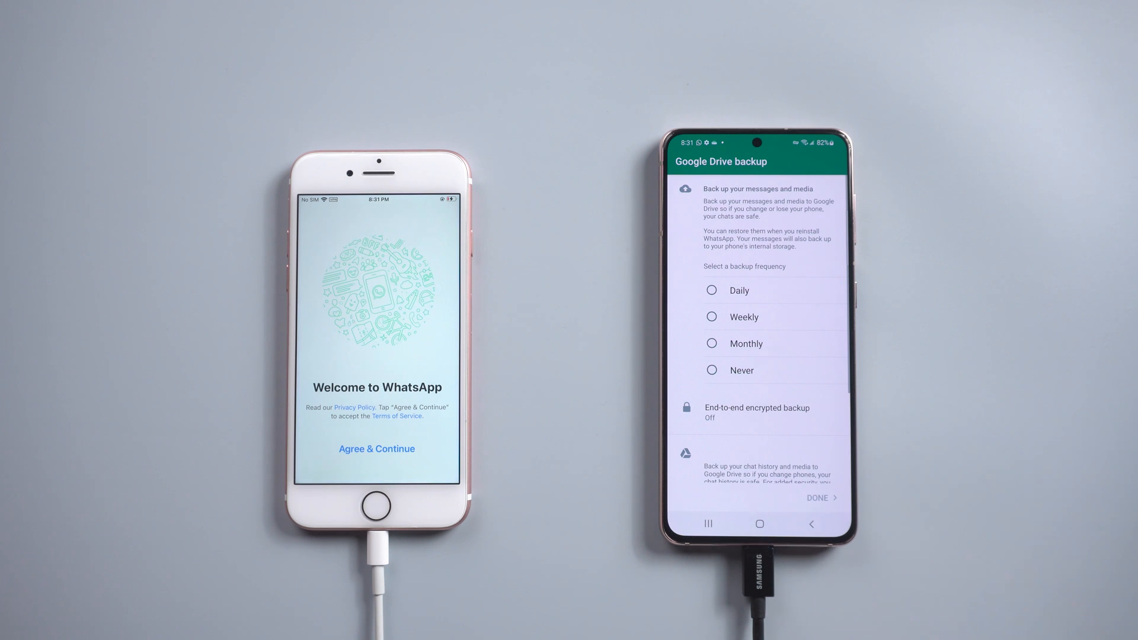
left_click(713, 370)
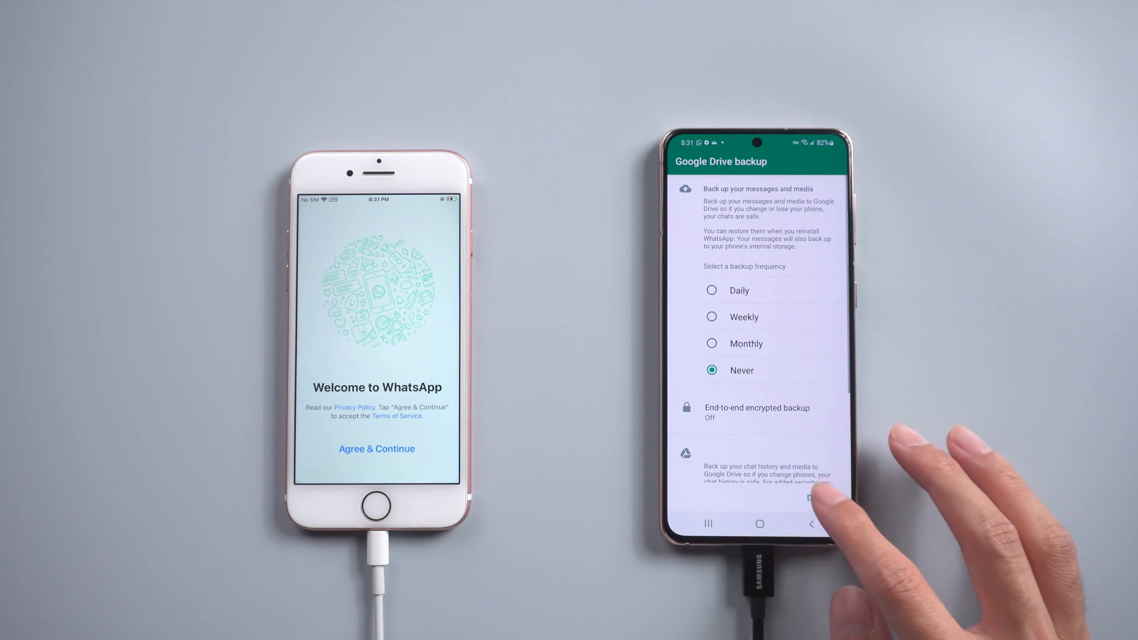
left_click(810, 499)
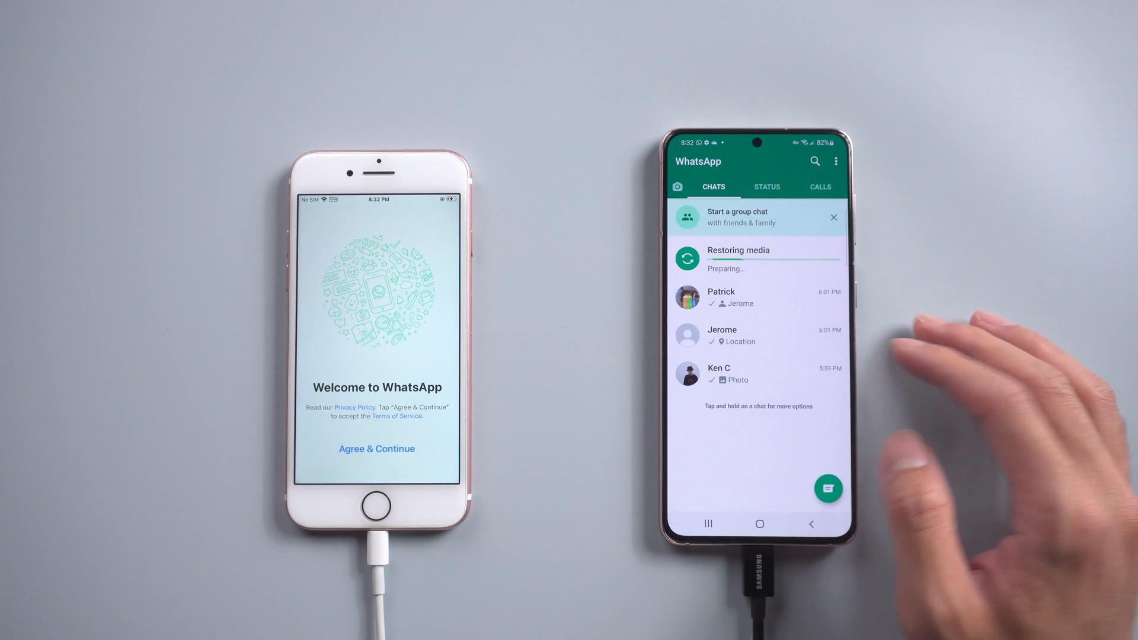
Open the top restored conversation with Patrick to check its messages arrived.
left_click(757, 297)
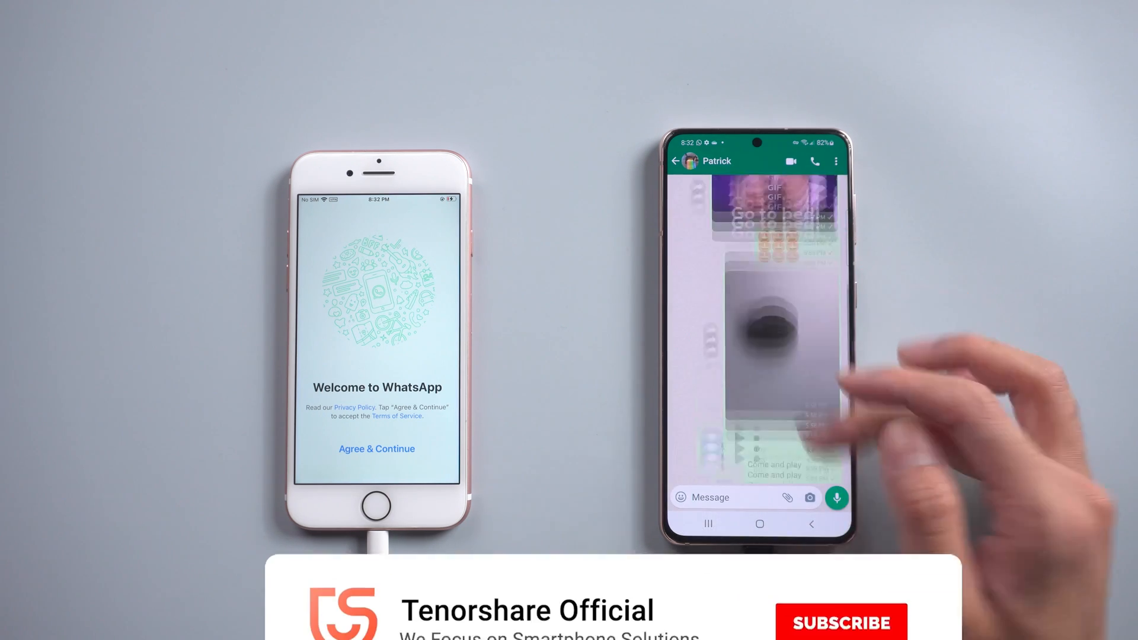